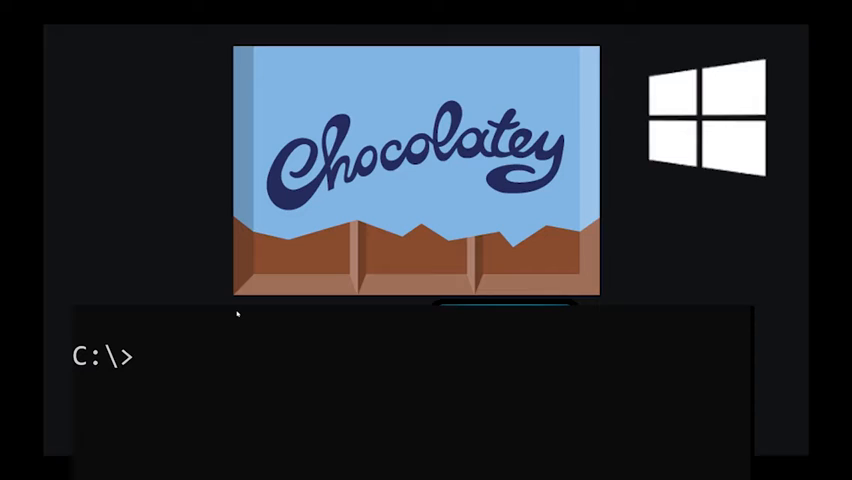
Step: Type 'choco install vsco' at the C:\> prompt to start the install command
{"action": "type", "text": "choco"}
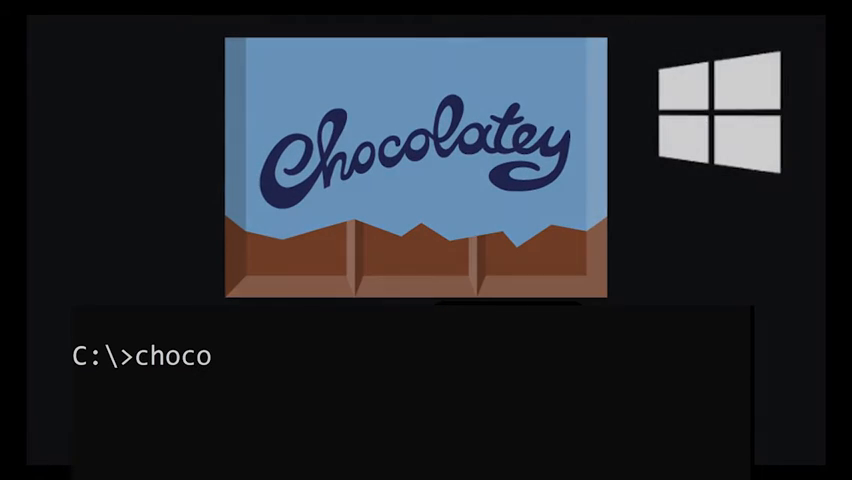
{"action": "type", "text": "install vsco"}
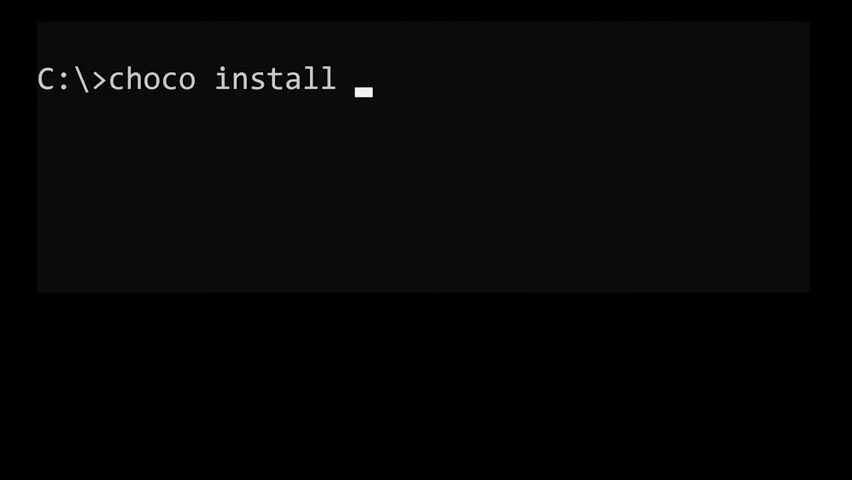
Step: Run 'choco install vscode', reaching Chocolatey's Yes/No continue prompt
{"action": "type", "text": "vscode"}
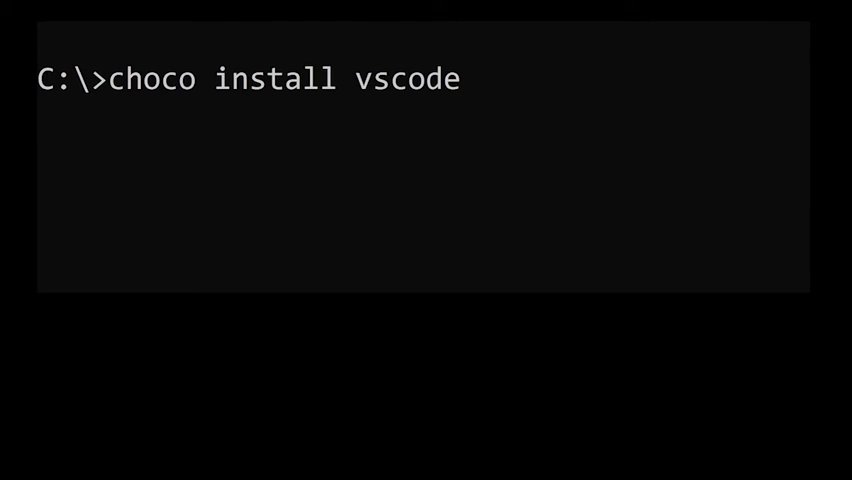
{"action": "key", "text": "enter"}
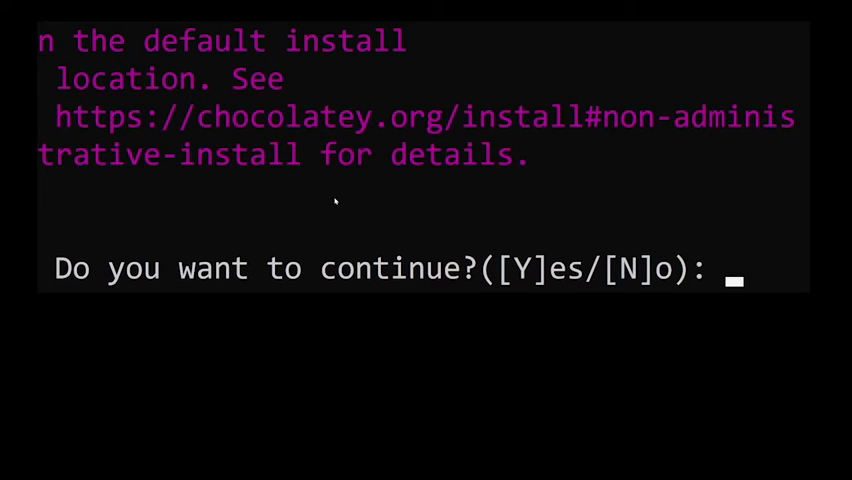